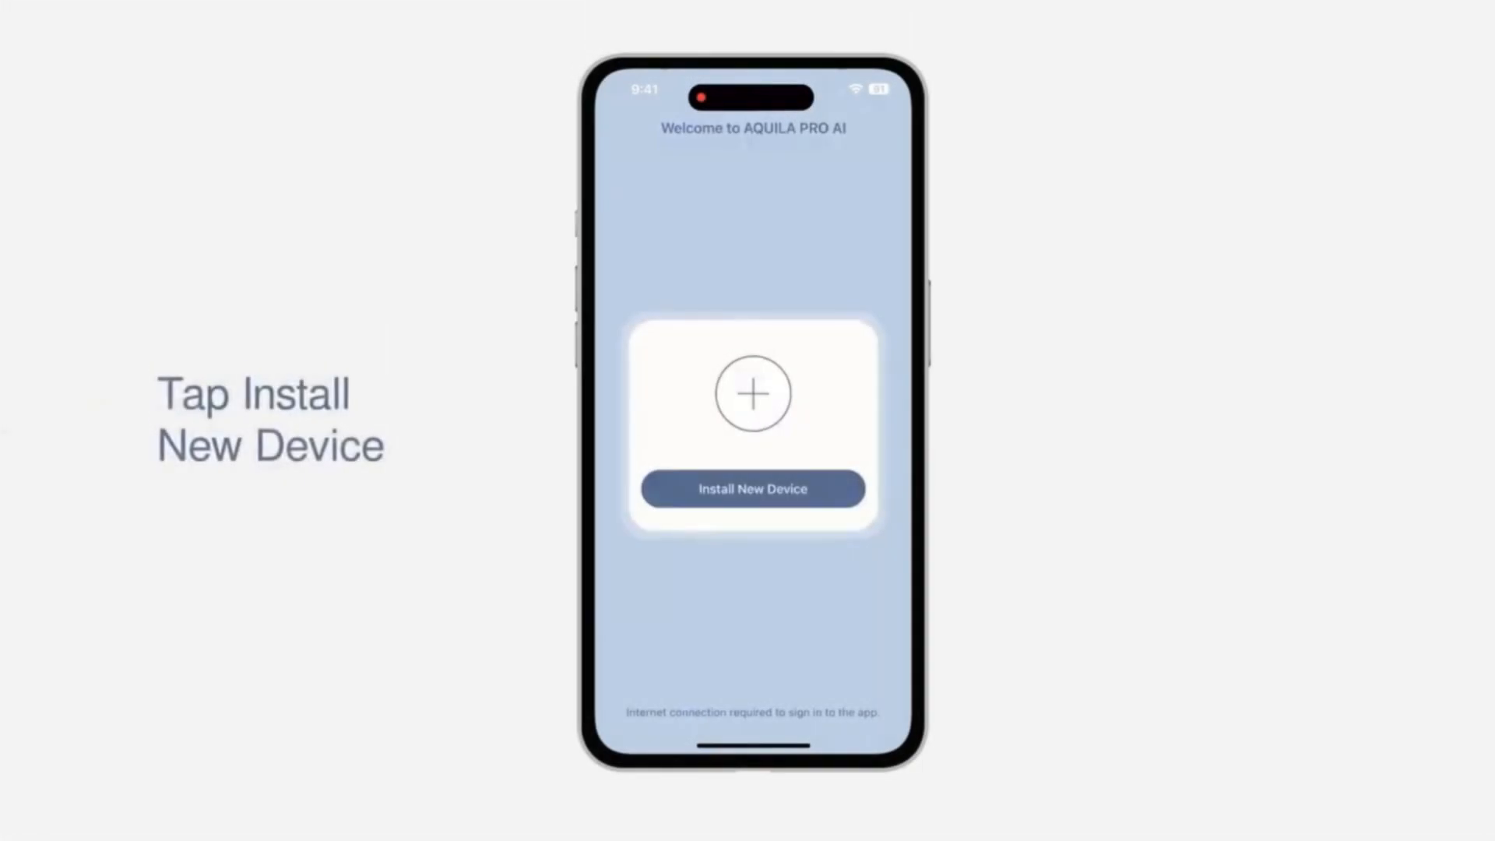
Step: Start installing a new device and begin scanning the router's QR code
click(752, 489)
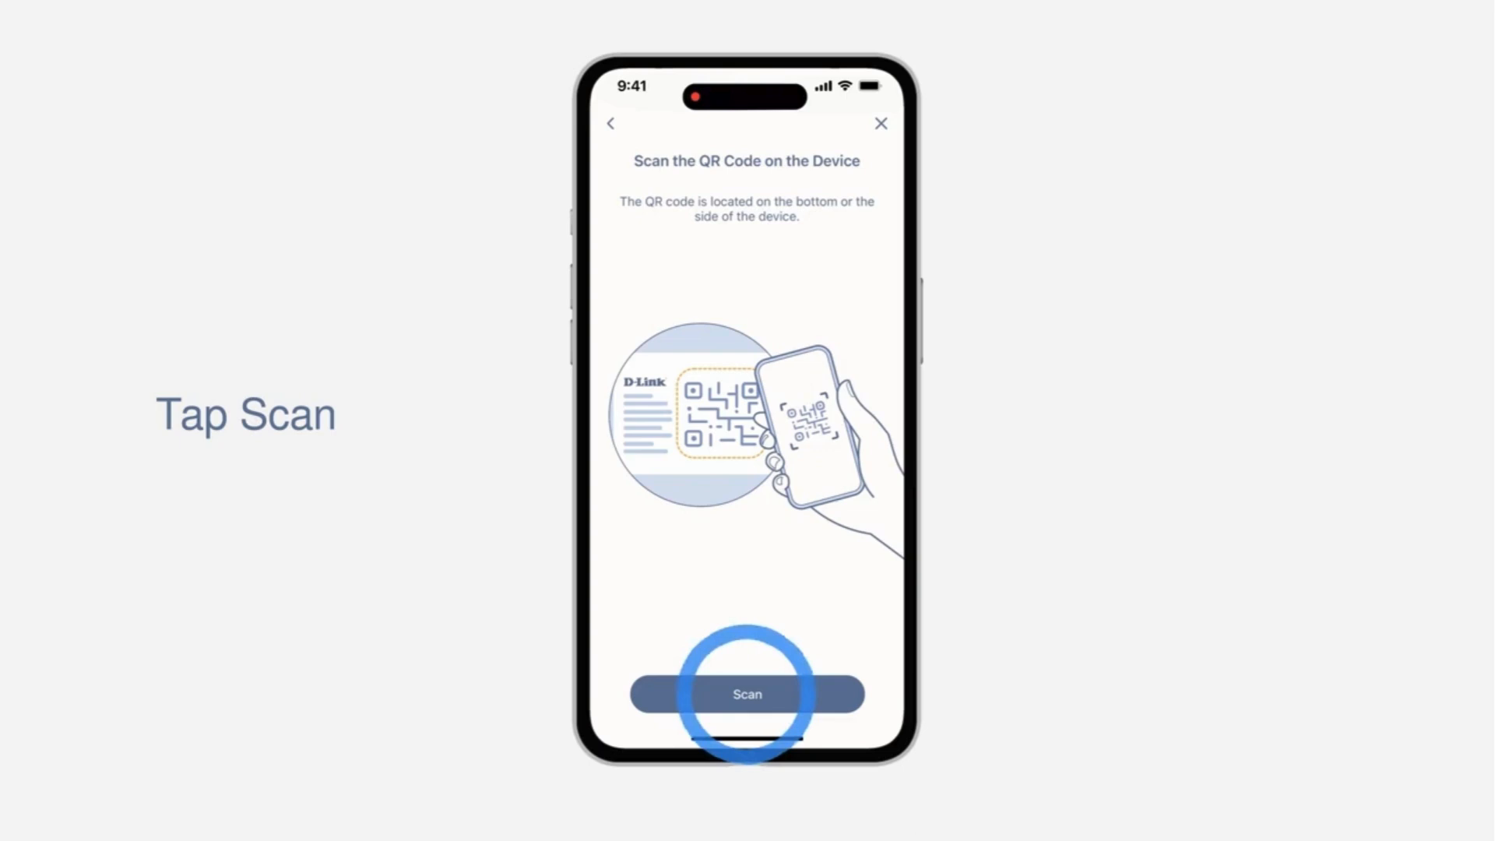
click(747, 695)
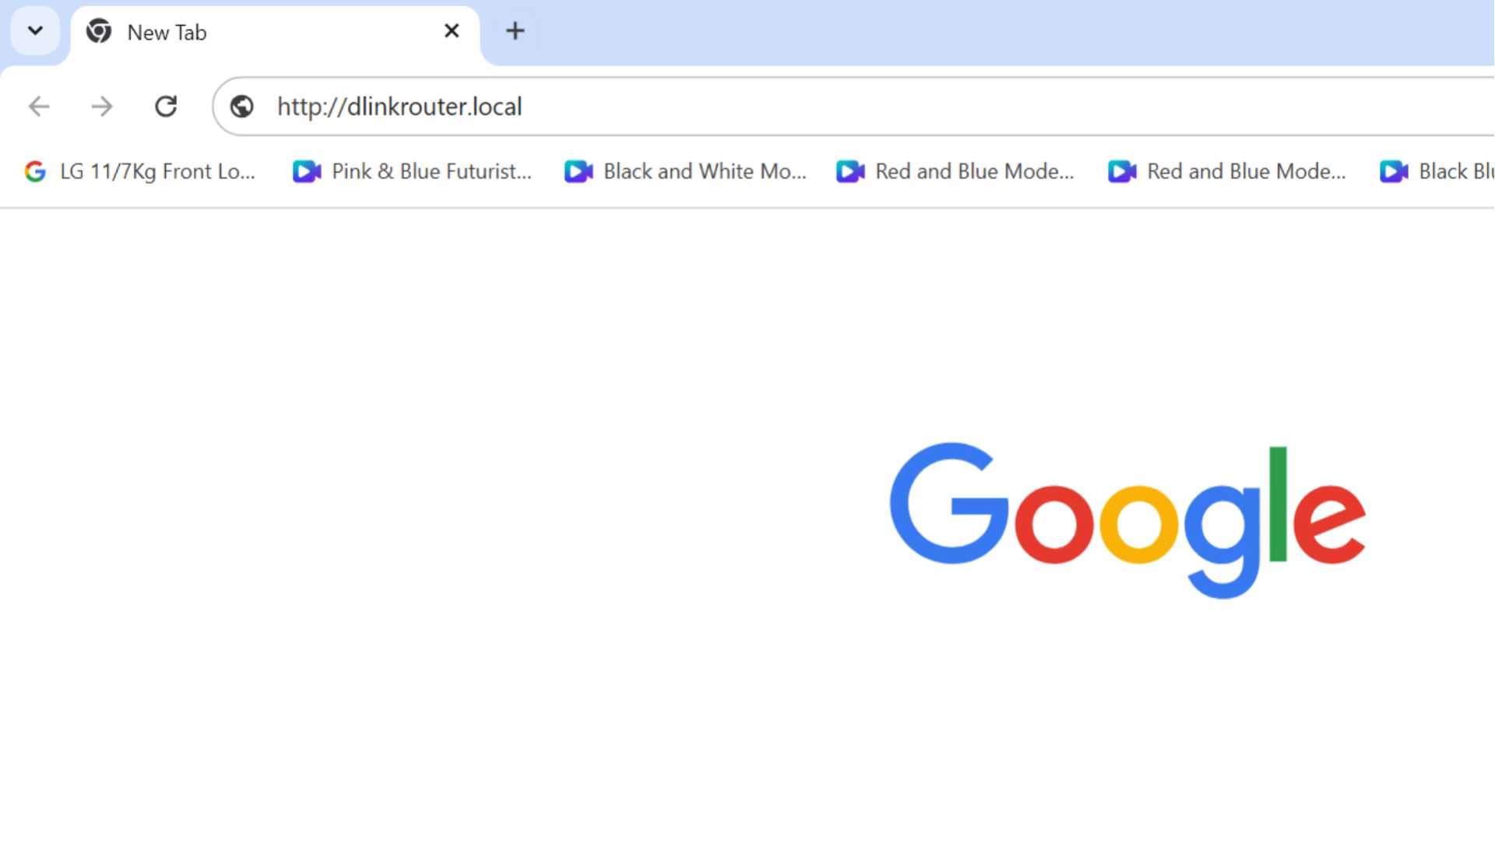
key(Enter)
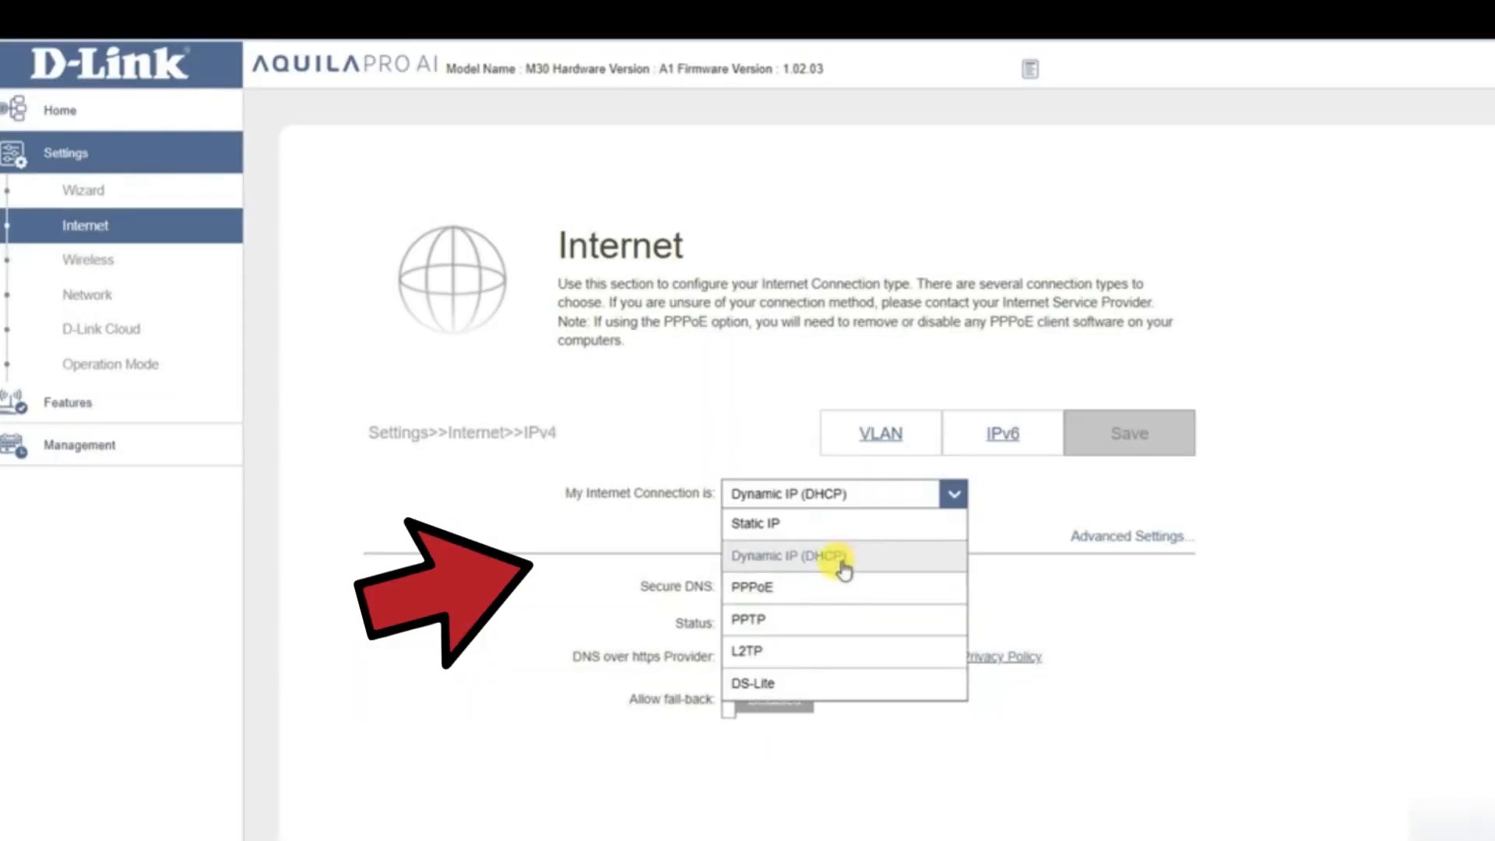
Step: Choose Dynamic IP (DHCP) as the internet connection type under Settings > Internet
click(85, 259)
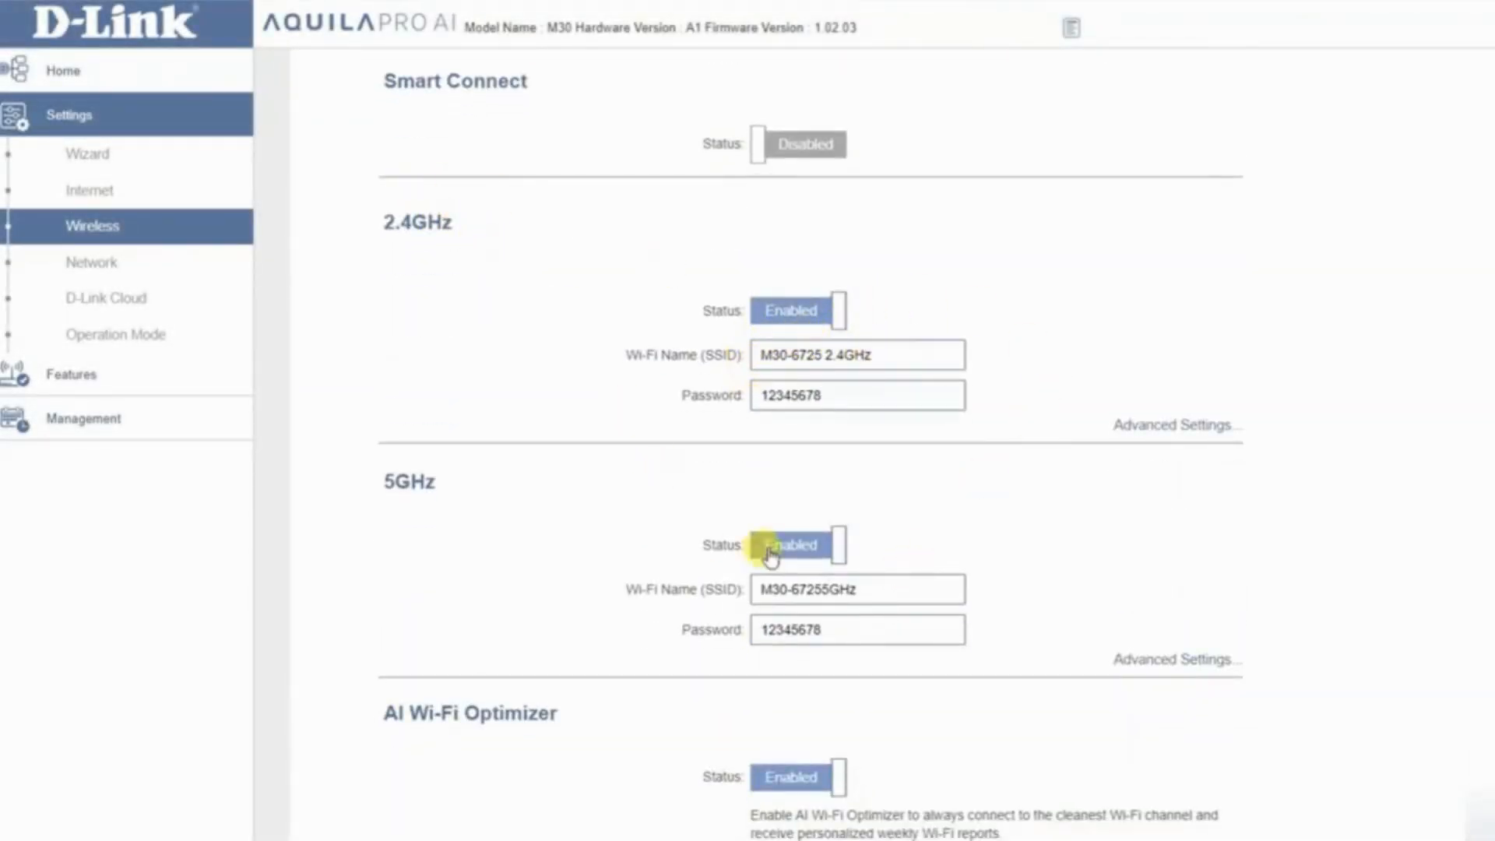
mouse_move(810, 422)
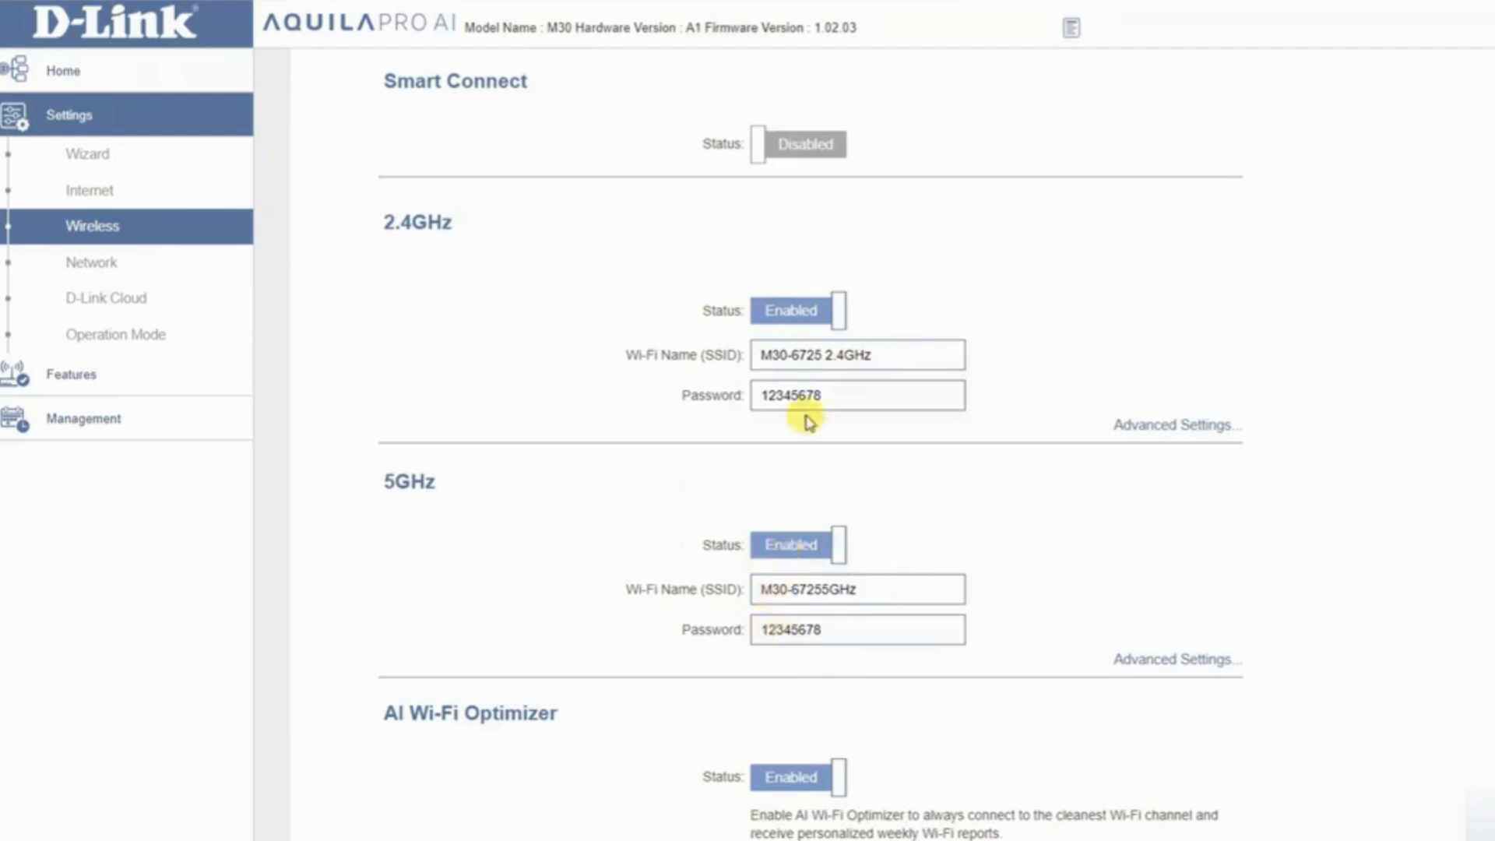
mouse_move(893, 504)
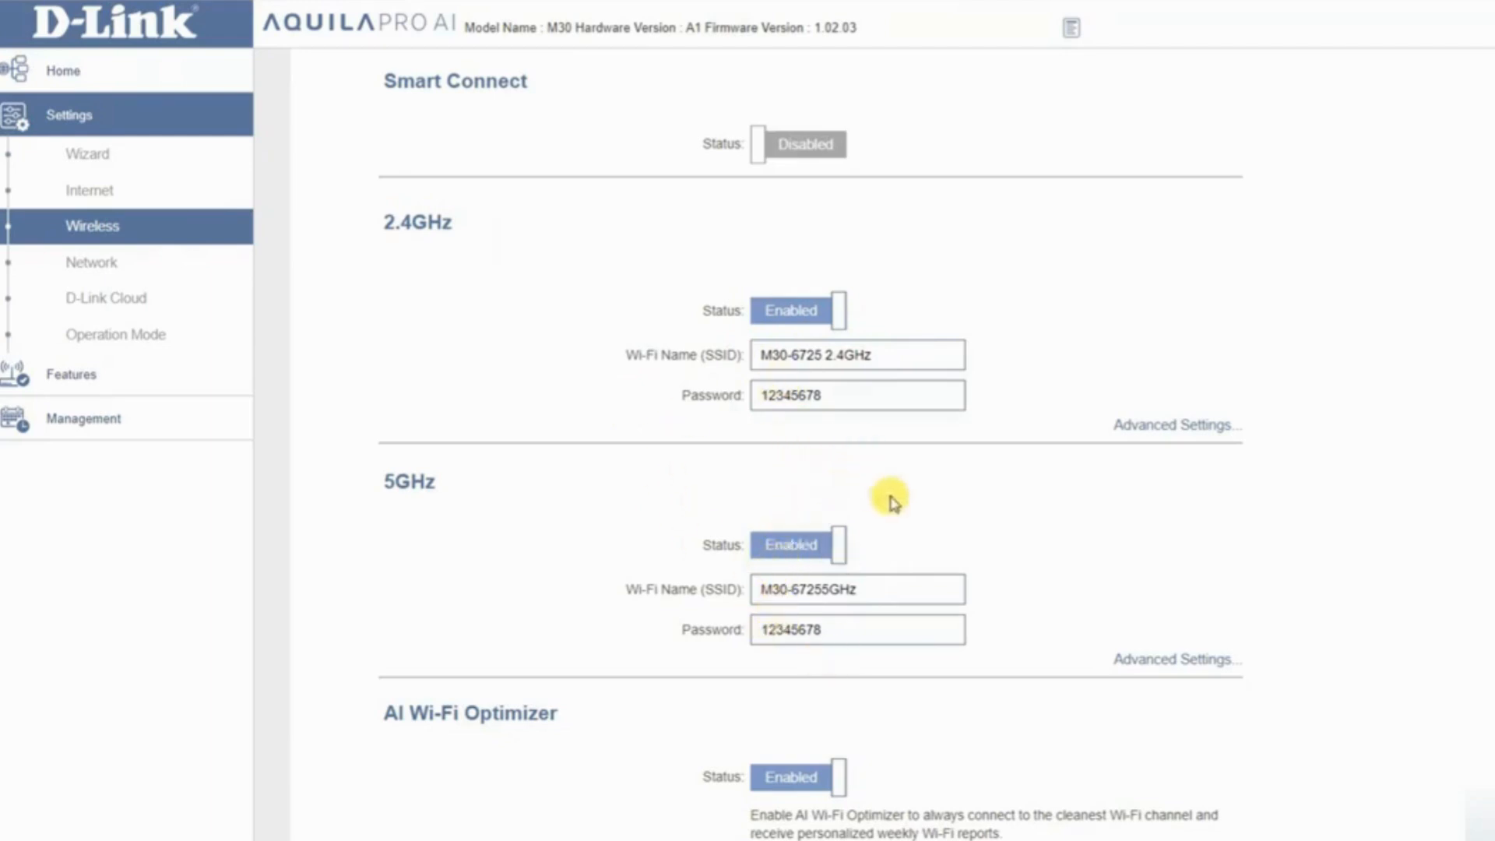